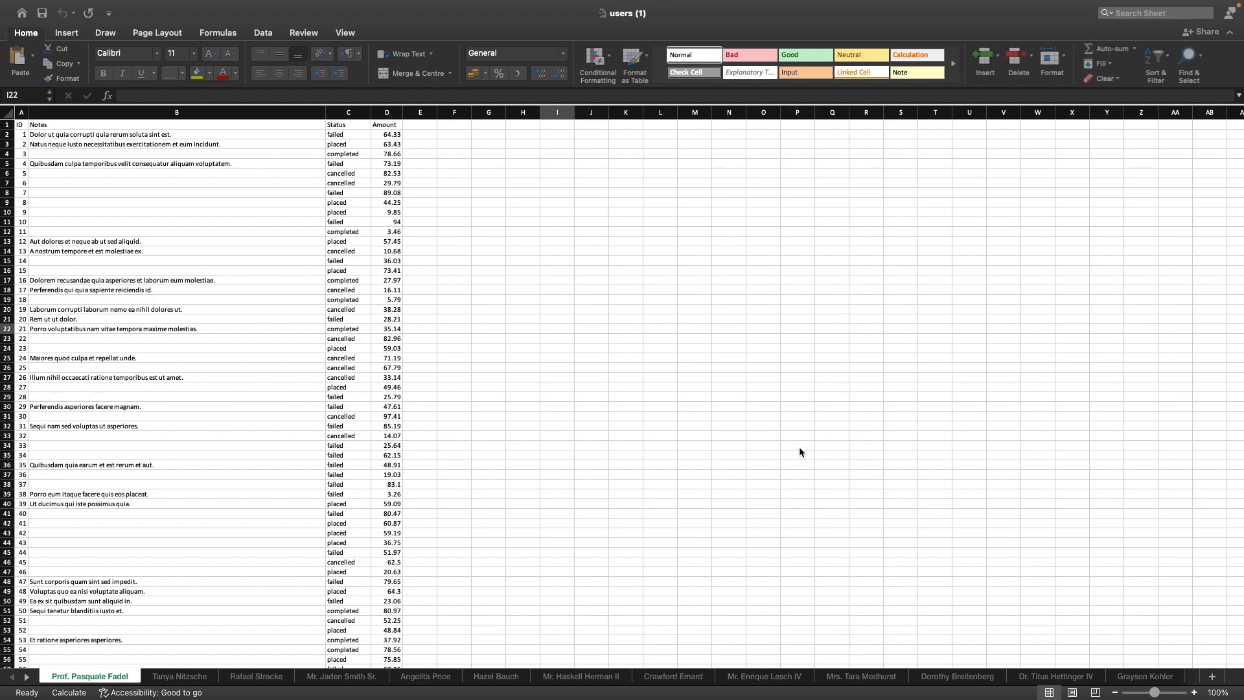
Review the users (1) workbook in Excel and return to UserSheetExport.php.
left_click(556, 328)
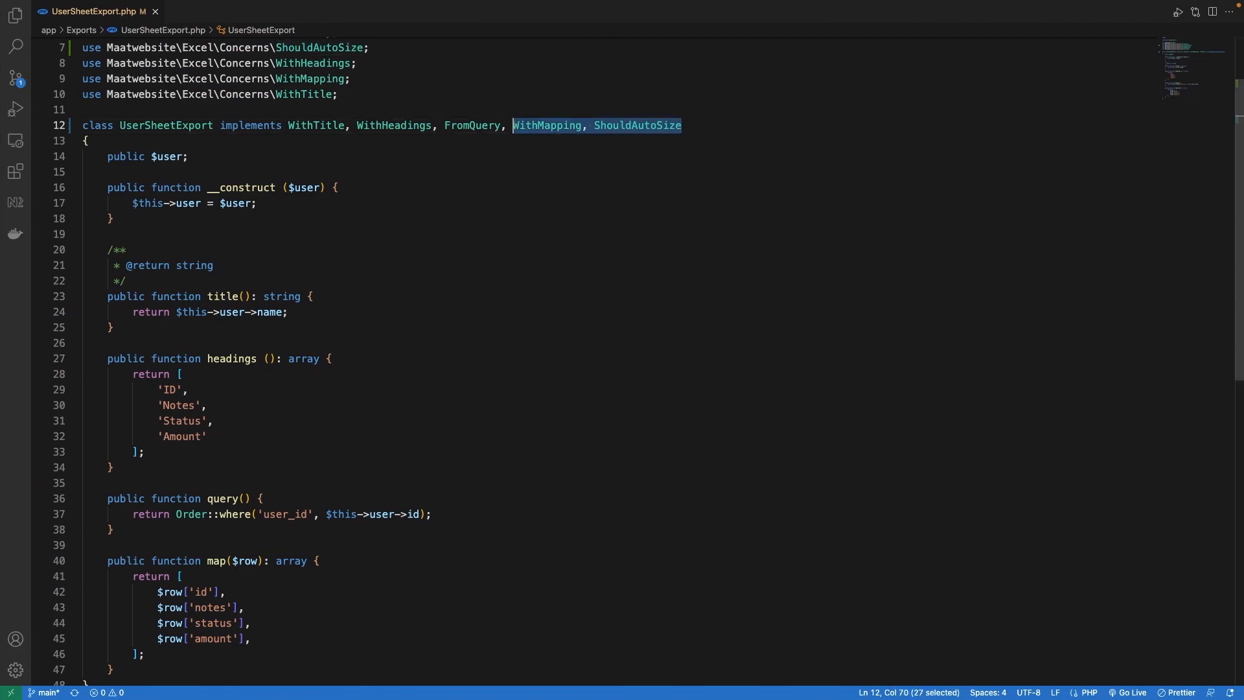
Swap ShouldAutoSize for WithColumnWidths and return ['B' => 55] from columnWidths().
key("Backspace")
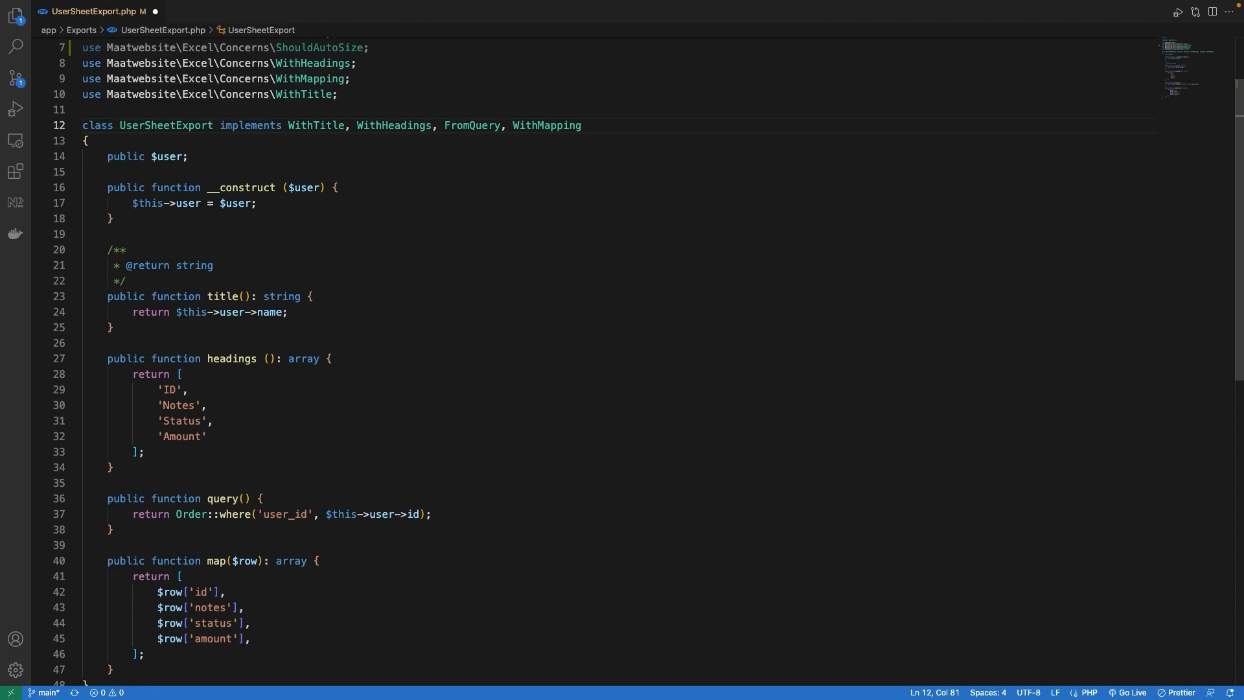
type(", With")
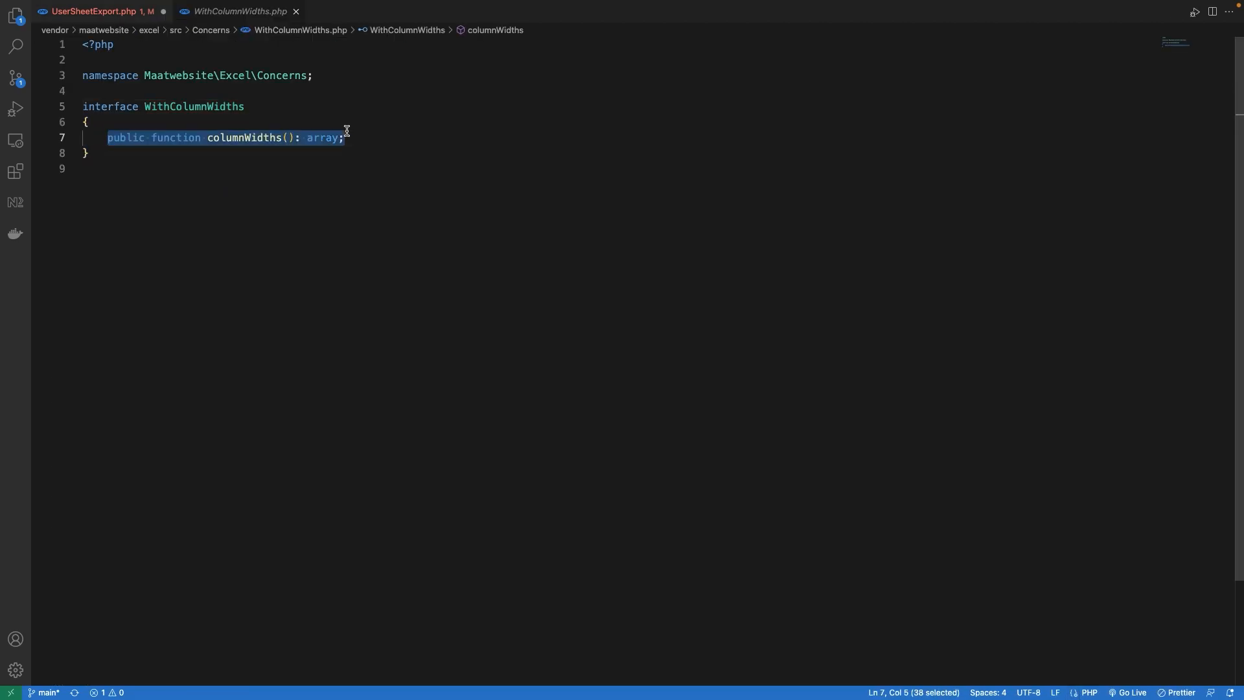
left_click(101, 11)
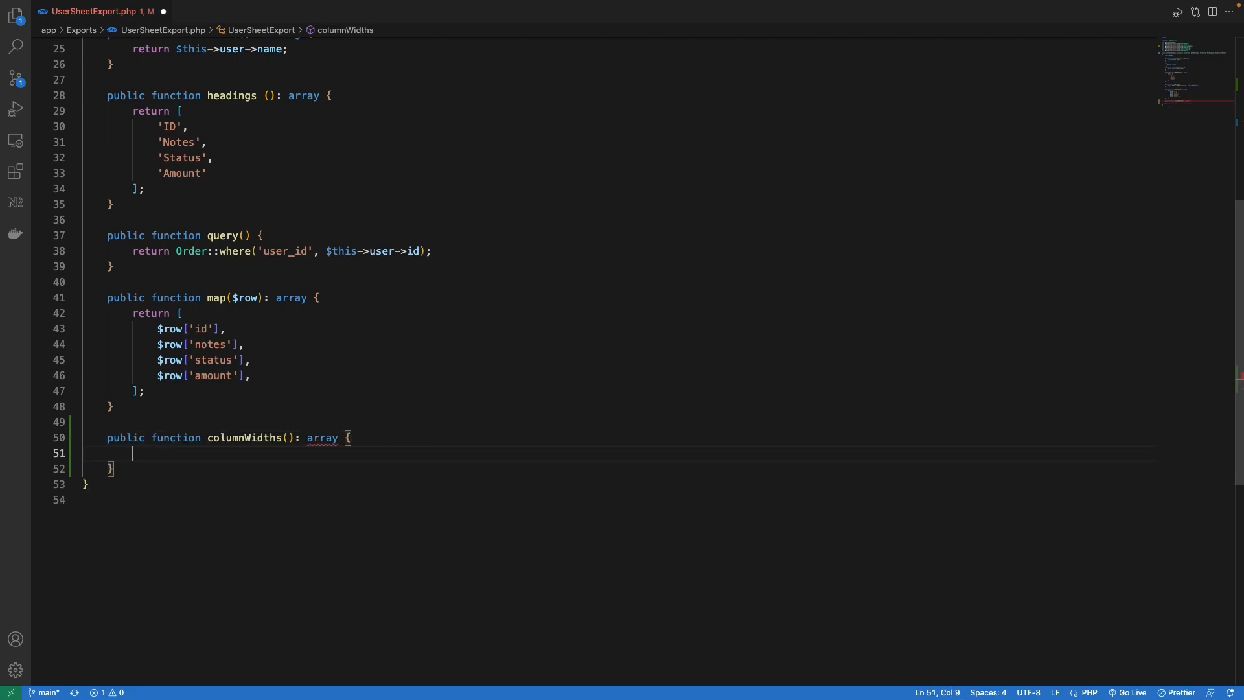
type("return")
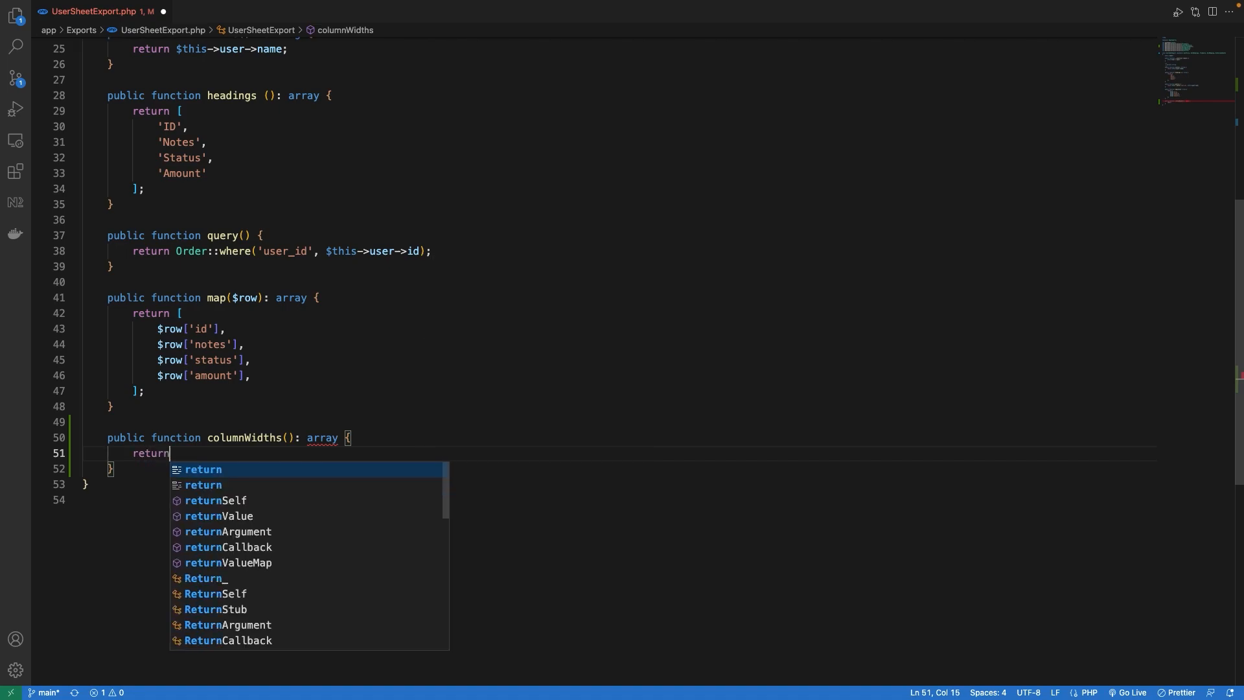
type("[")
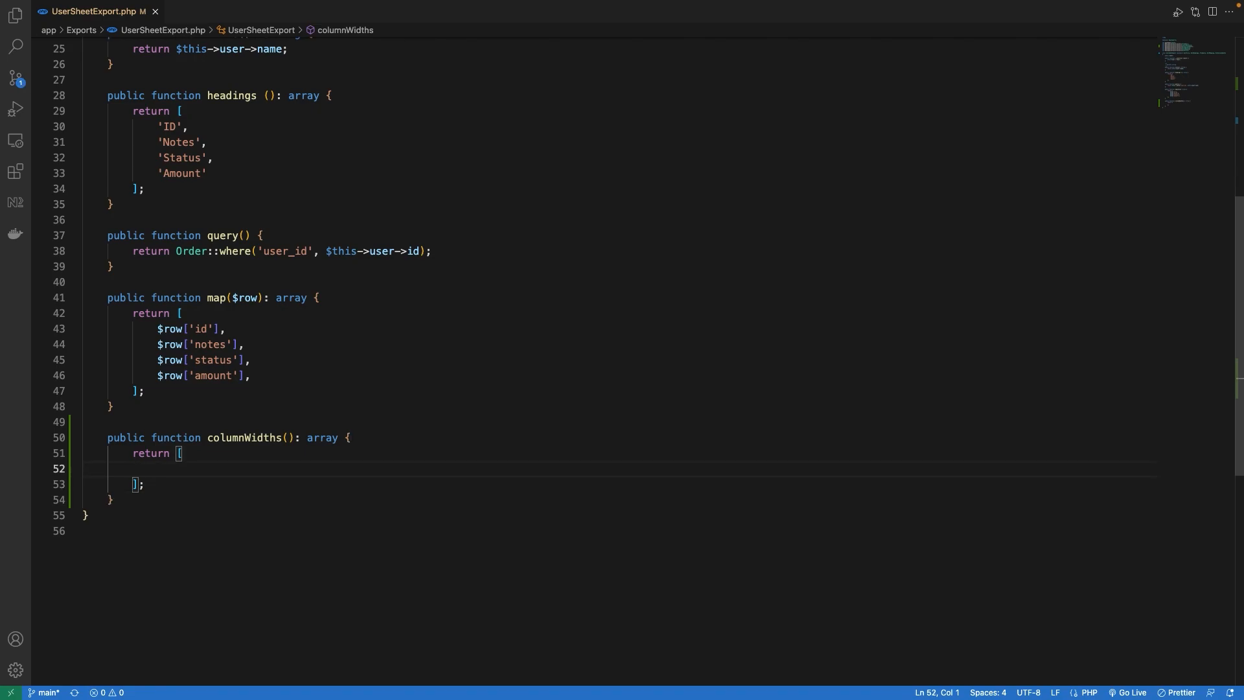
type("'B'=> 55")
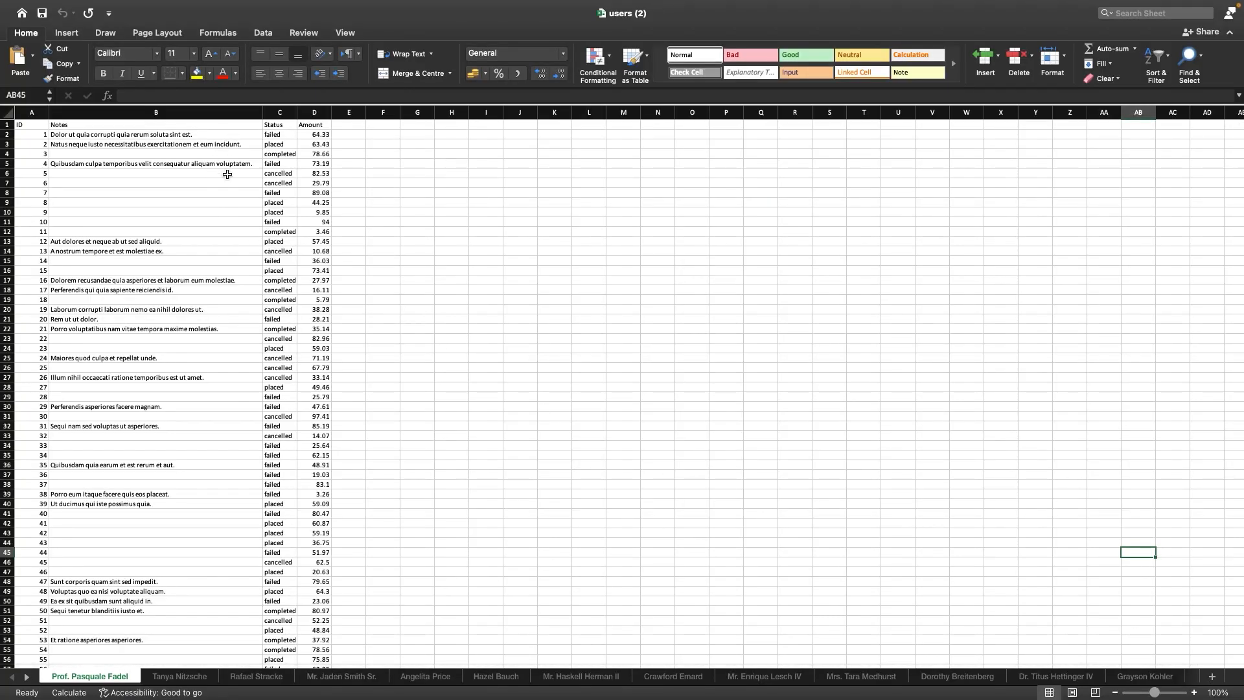
Inspect the wider column B in the users (2) export, then return to VS Code.
left_click(155, 163)
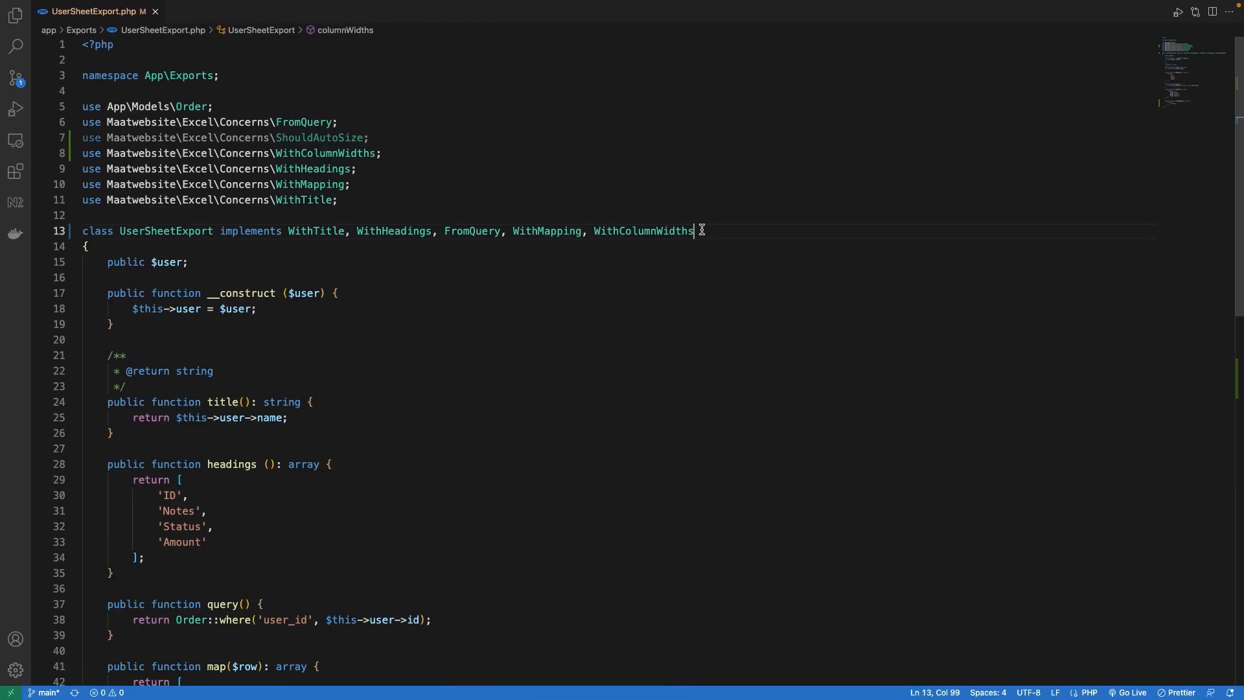
Add ShouldAutoSize after WithColumnWidths in the class's implements list.
type(", ShouldA")
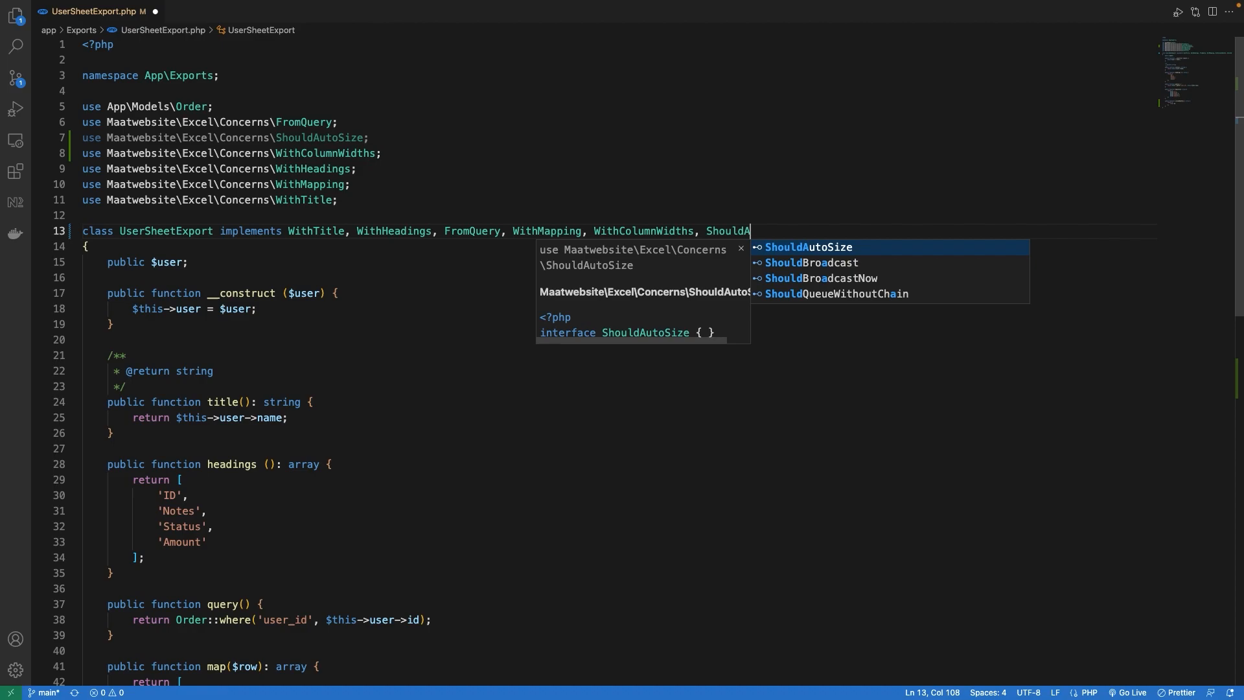
key("Tab")
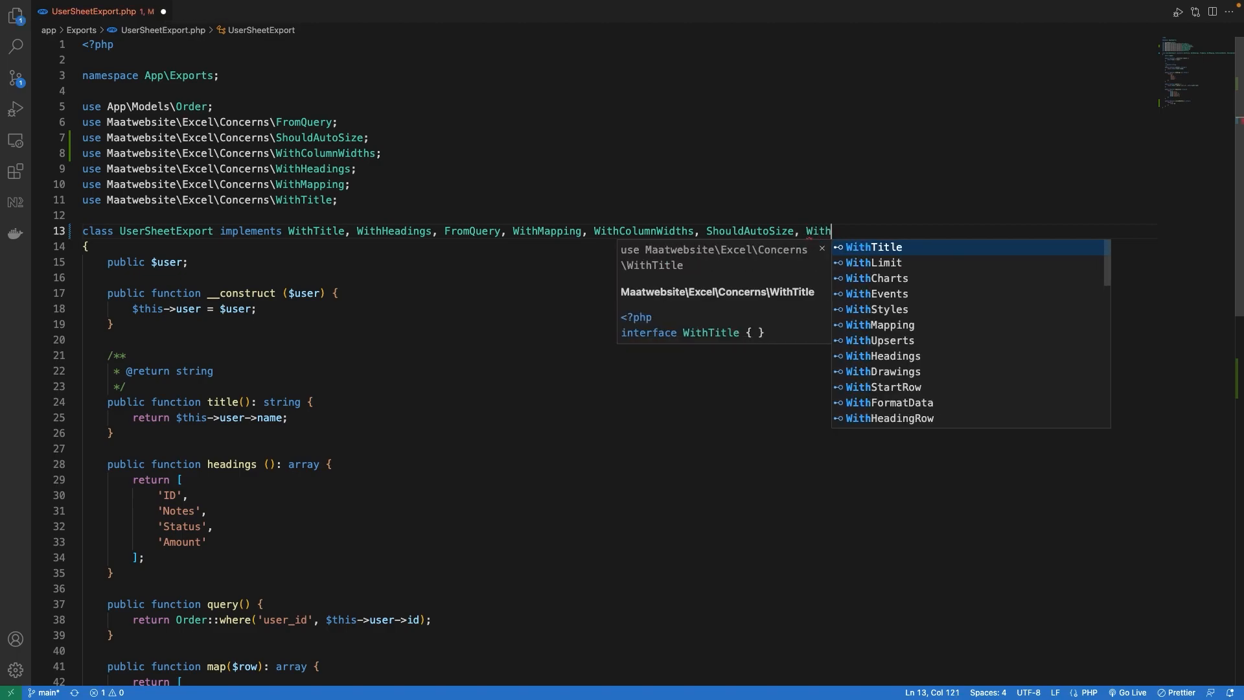
Implement WithStyles, view its interface, and return to UserSheetExport.
left_click(877, 308)
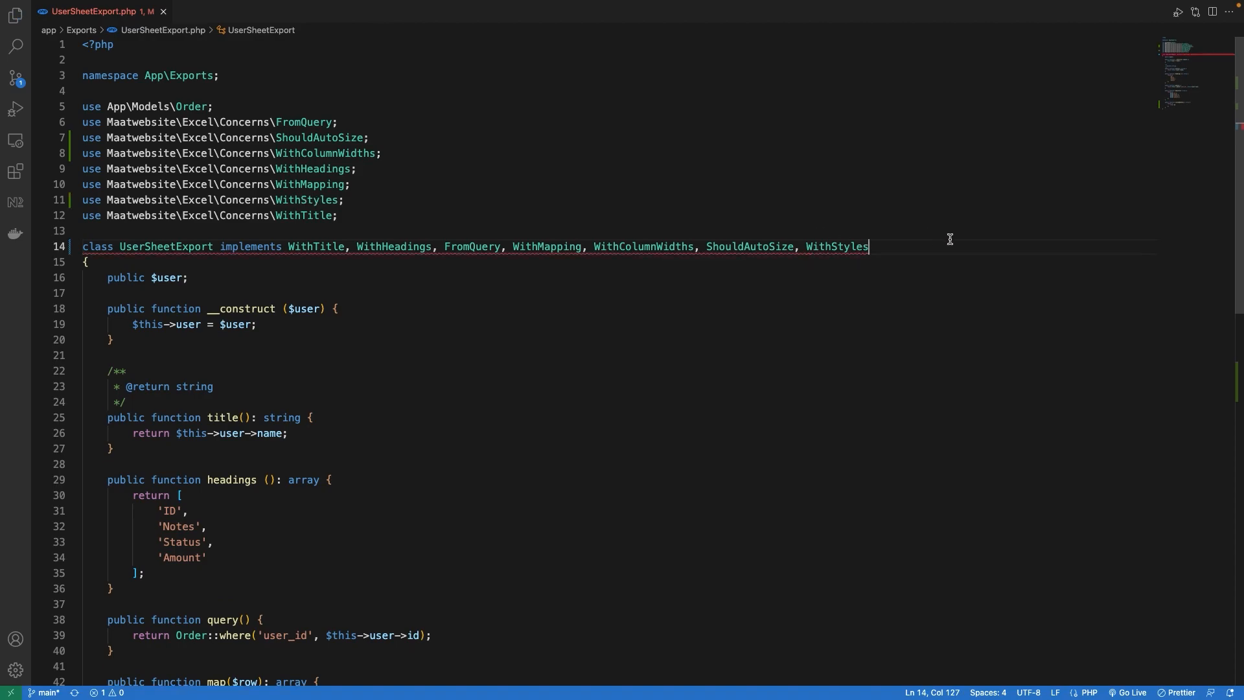
mouse_move(837, 246)
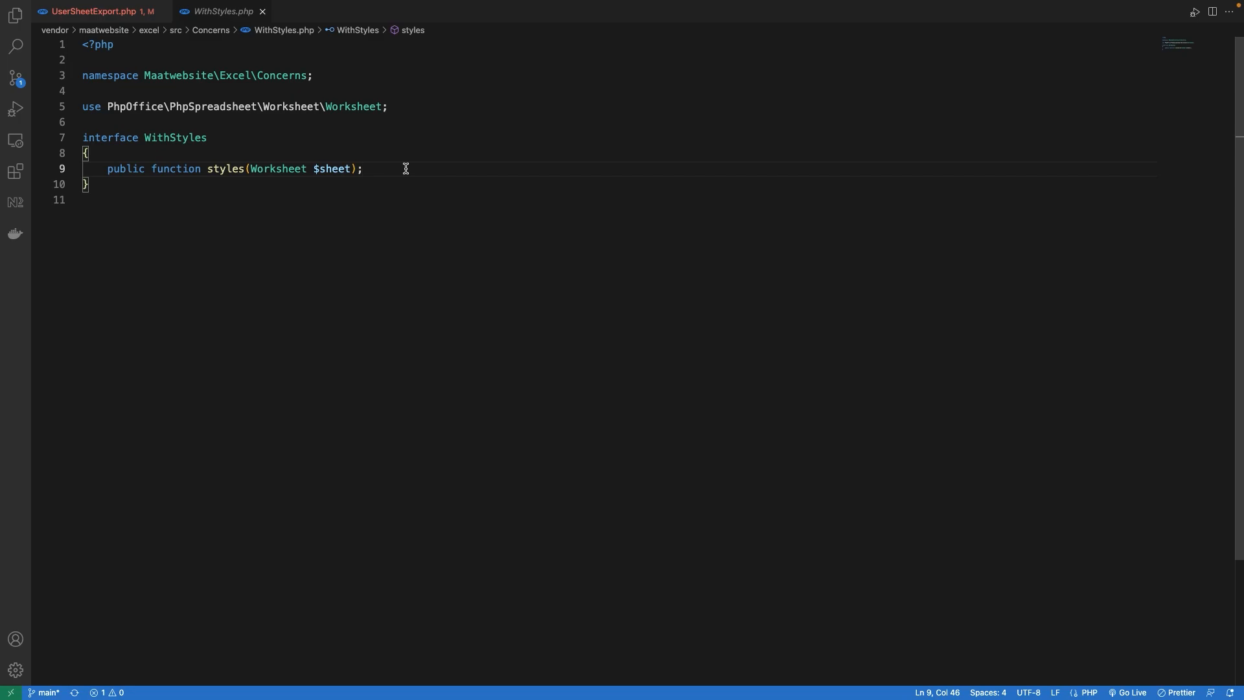
left_click(96, 11)
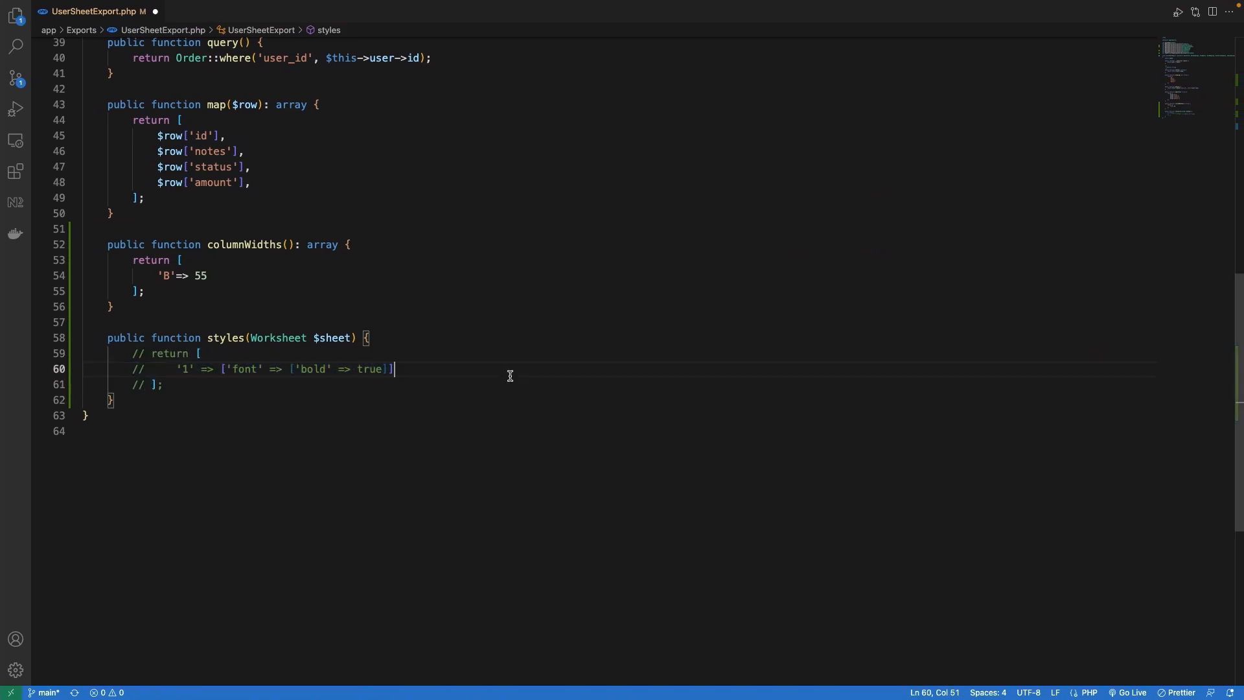
Bold row 1 with $sheet->getStyle('1')->getFont()->setBold(true) and save.
type("$sheet->getStyle('1')->getFont()->setBold(true);")
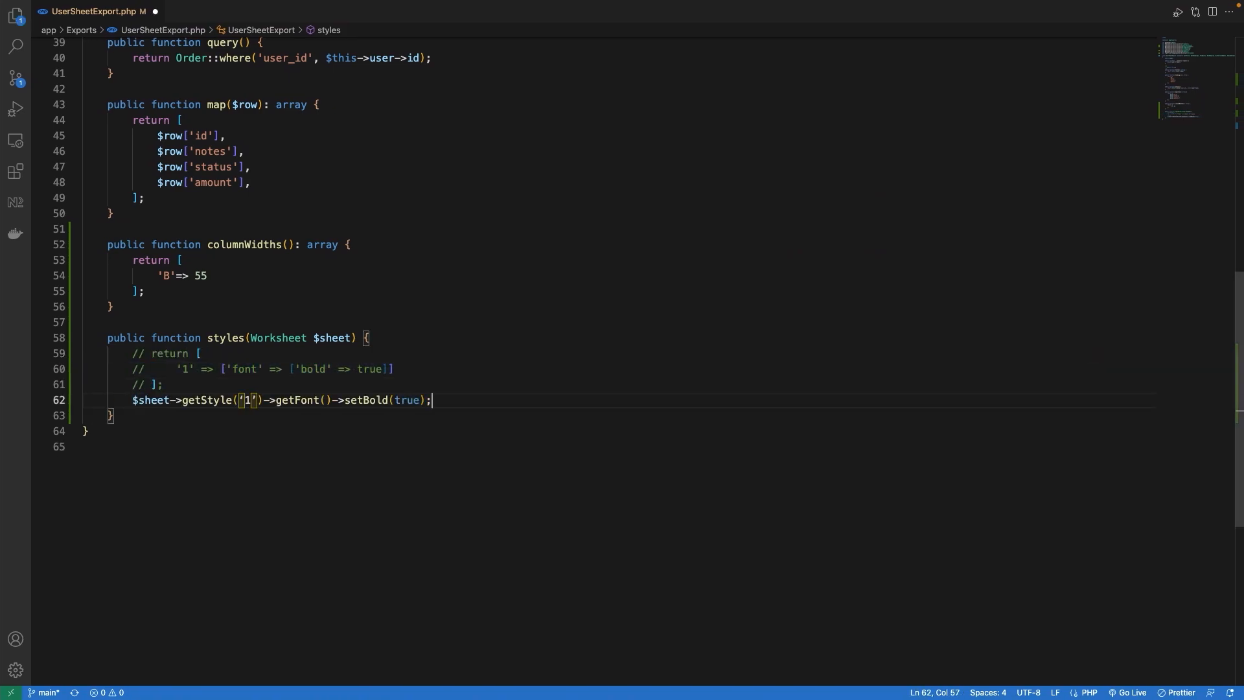
key("ctrl+s")
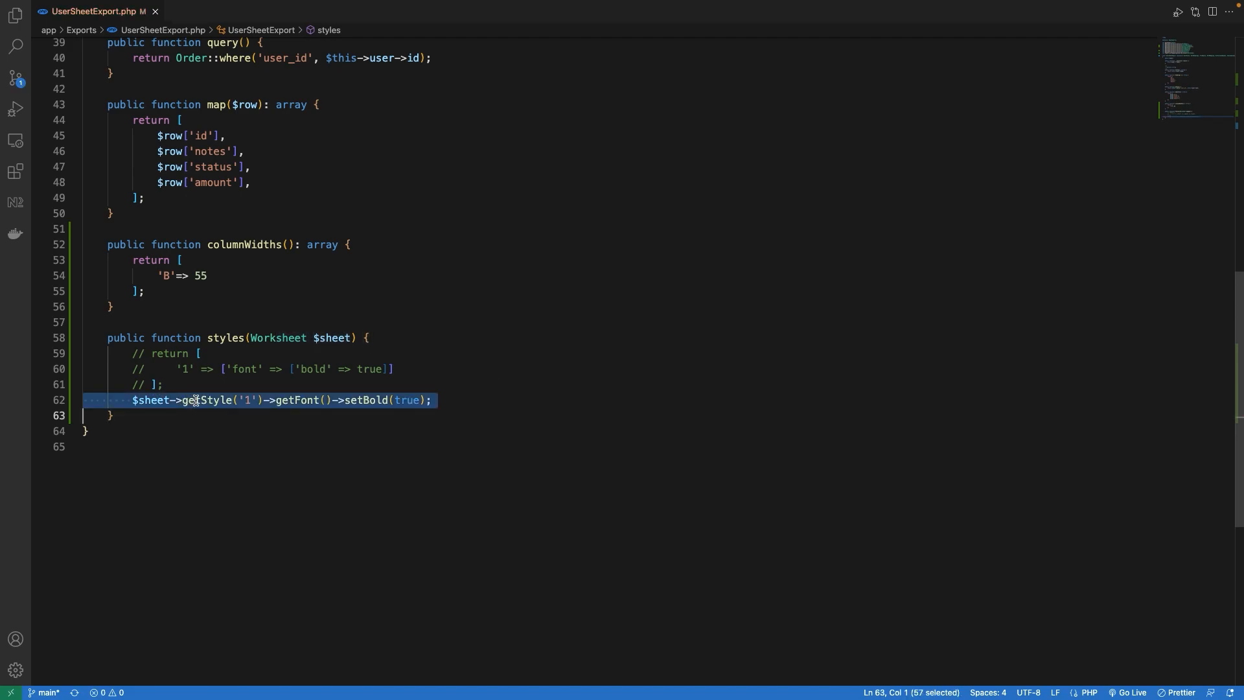
double_click(297, 400)
type("use PhpOffice\\PhpSpreadsheet\\Style\\Style as DefaultStyles;")
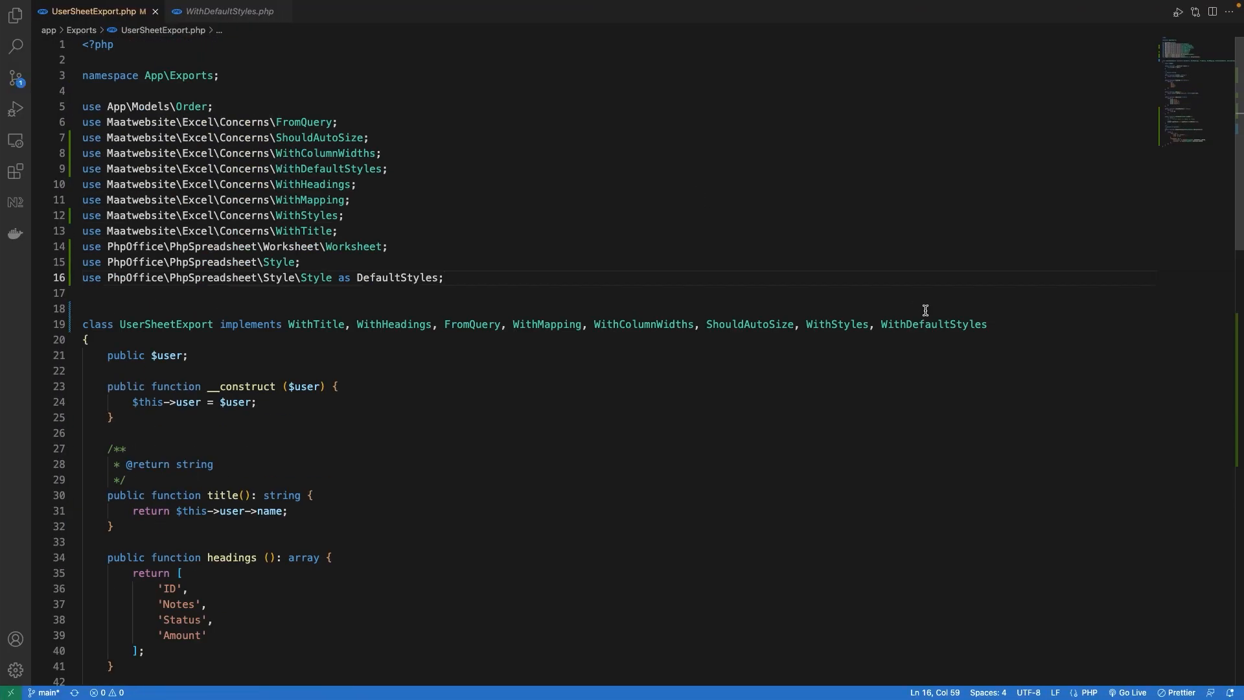
mouse_move(934, 324)
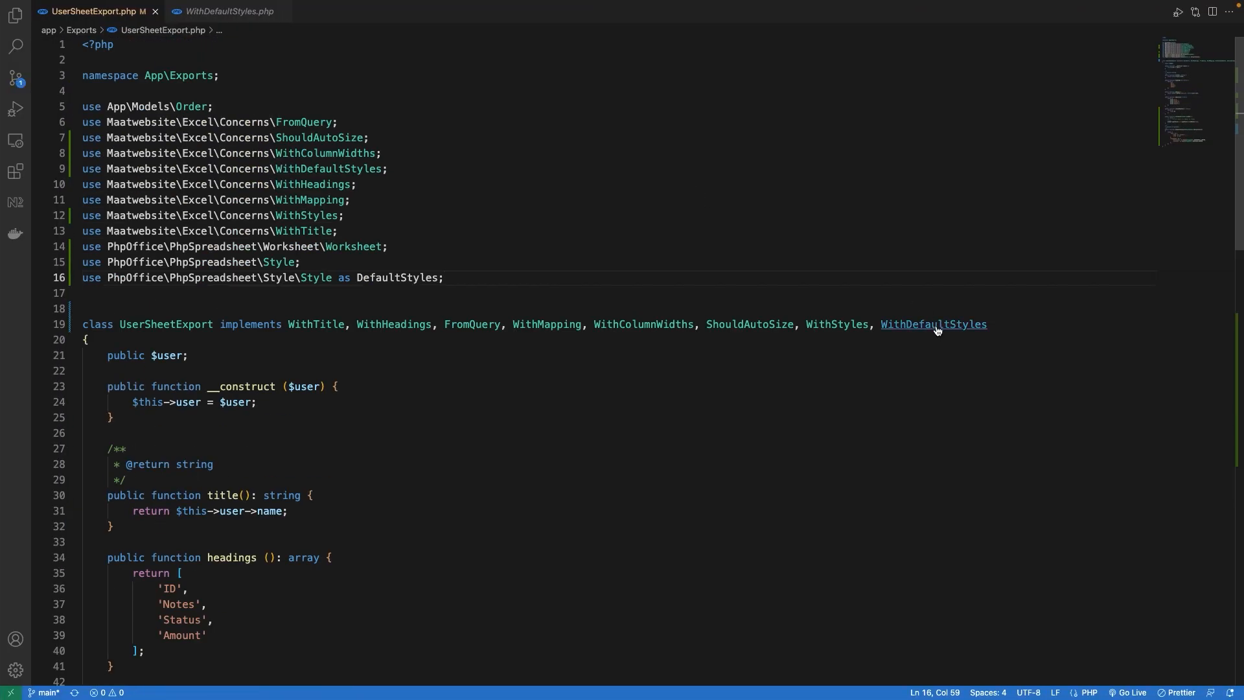
View the WithDefaultStyles interface and write defaultStyles with Calibri font and centred alignment.
left_click(933, 324)
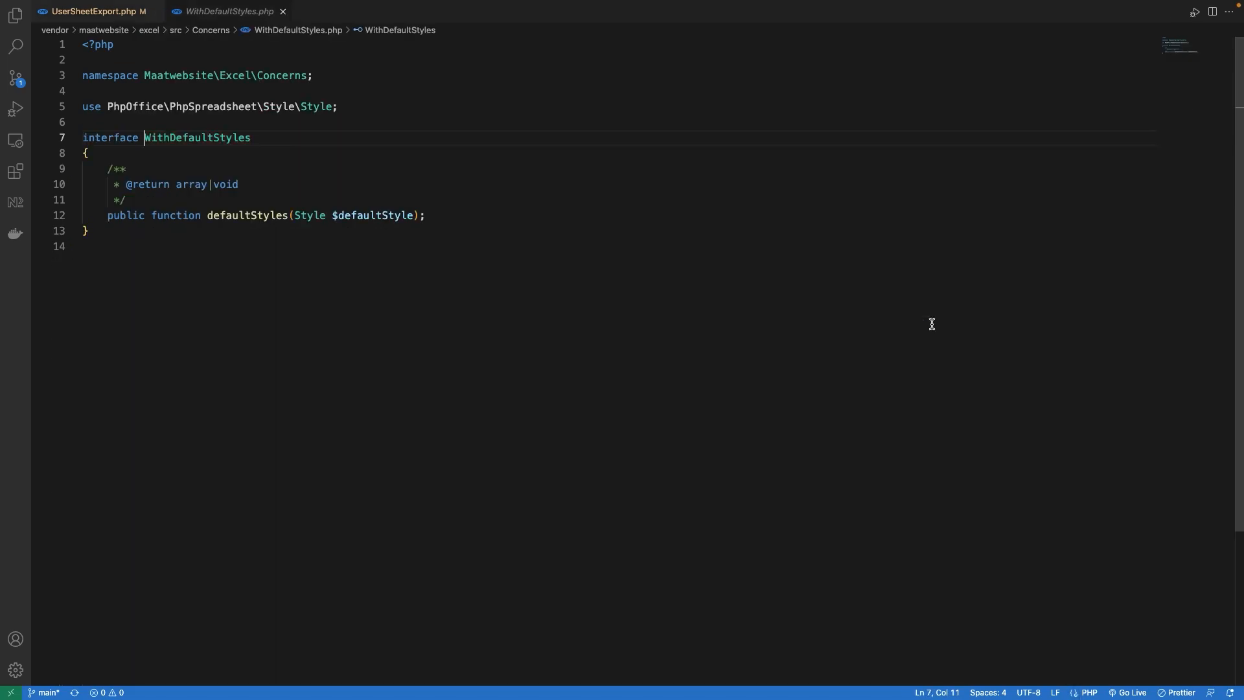
left_click_drag(175, 184, 237, 184)
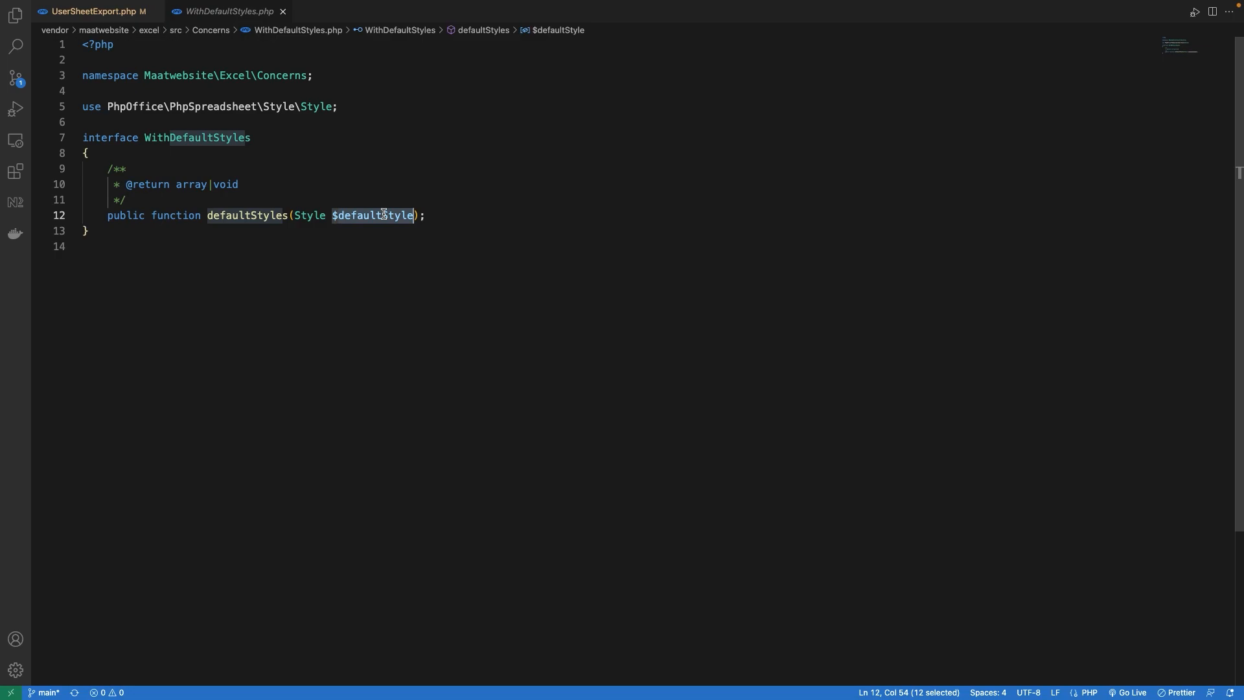
left_click(92, 11)
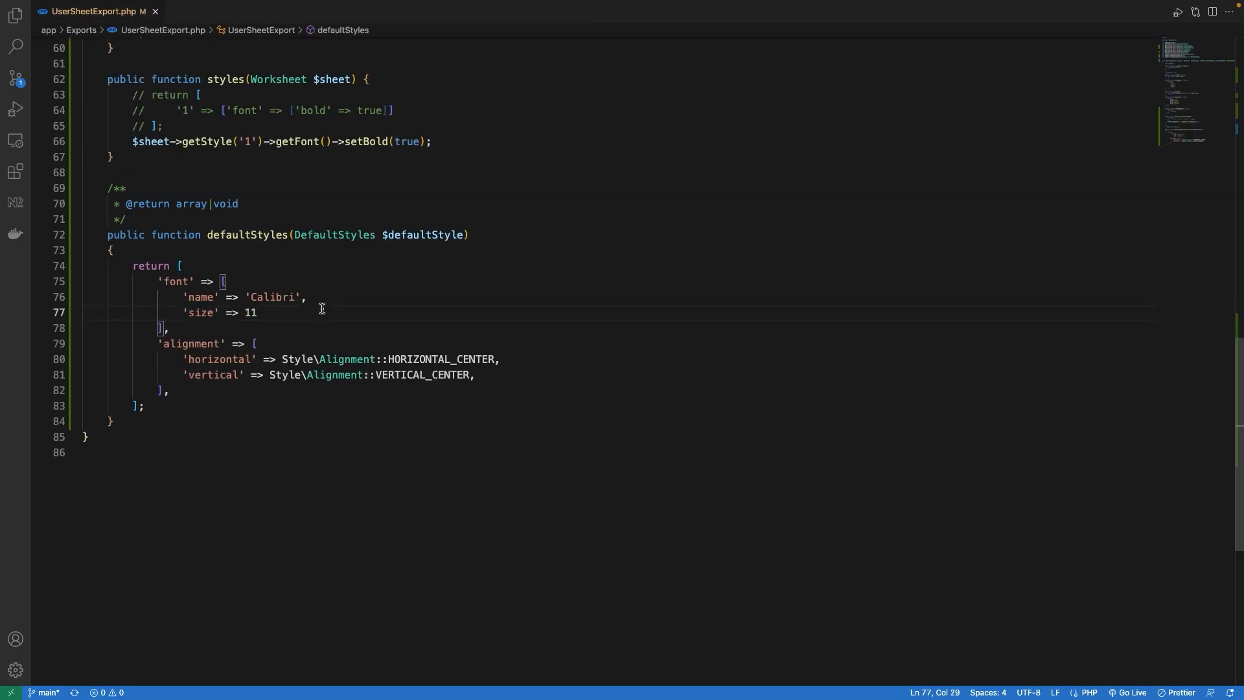
type("2")
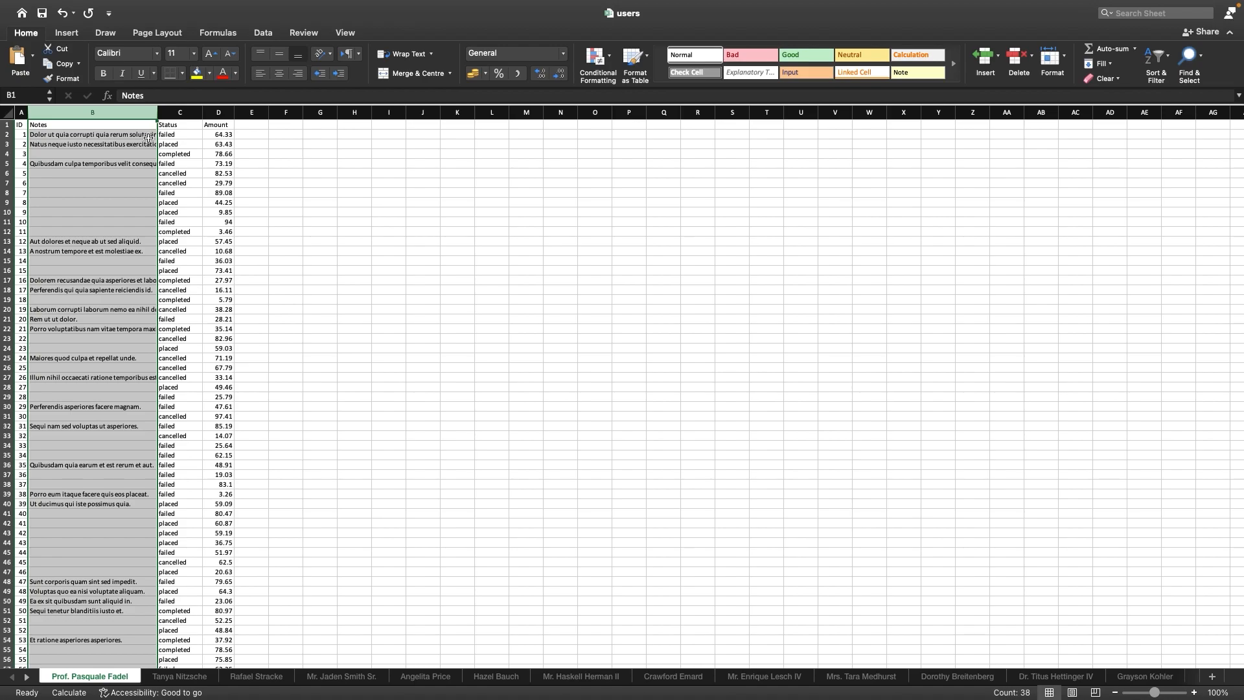
Select the Notes column in the latest export to check truncated notes.
left_click_drag(157, 112, 237, 112)
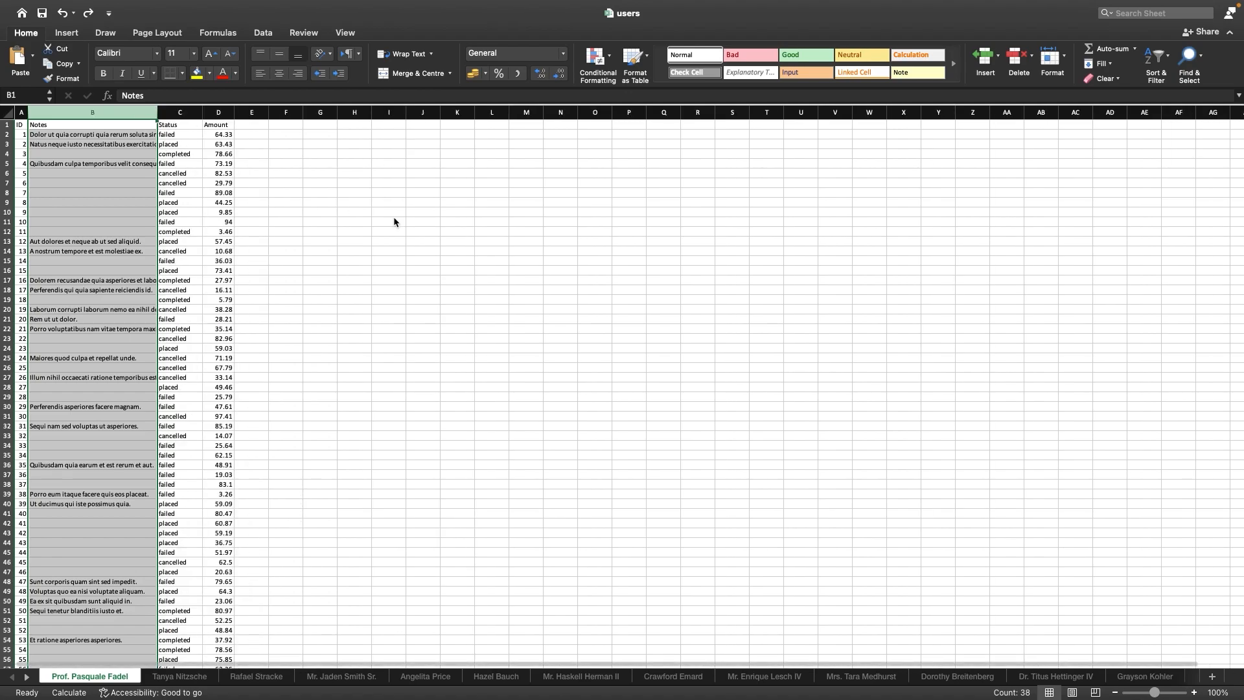
left_click(407, 53)
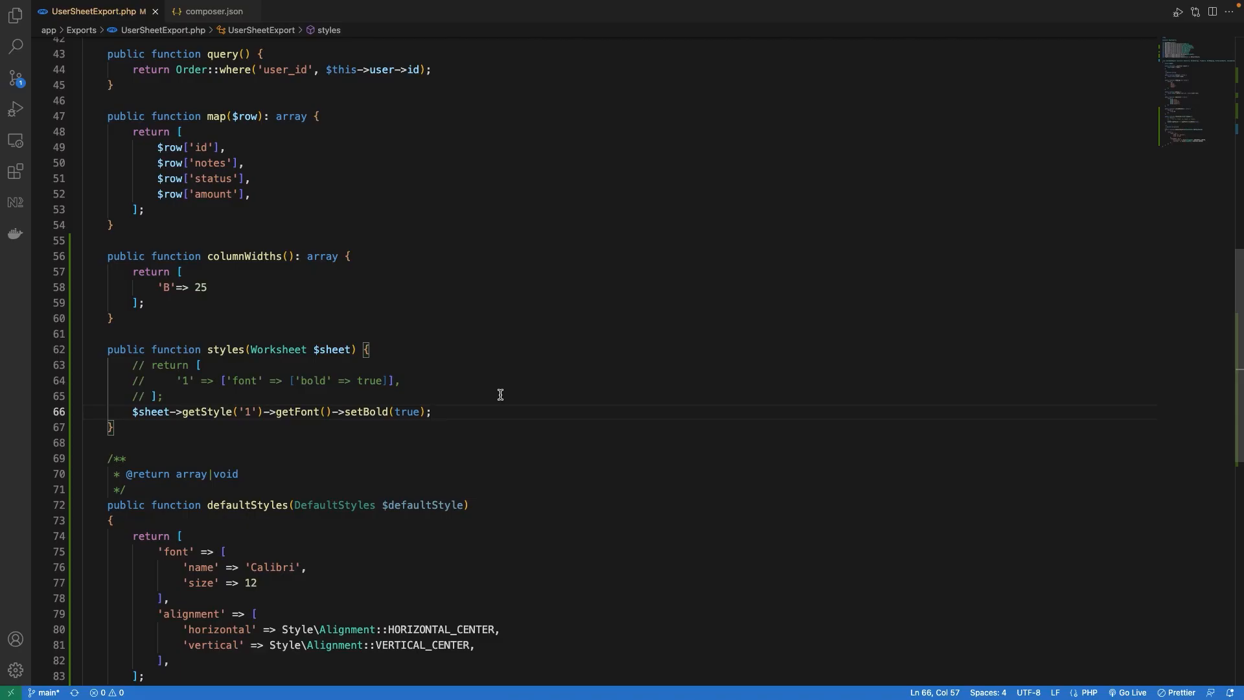
Wrap text in column B from B1 to the highest row via setWrapText(true).
type("$sheet->getStyle('B1:B'.$sheet->getHighestRow())->getAlignment()->setWrapText(true);")
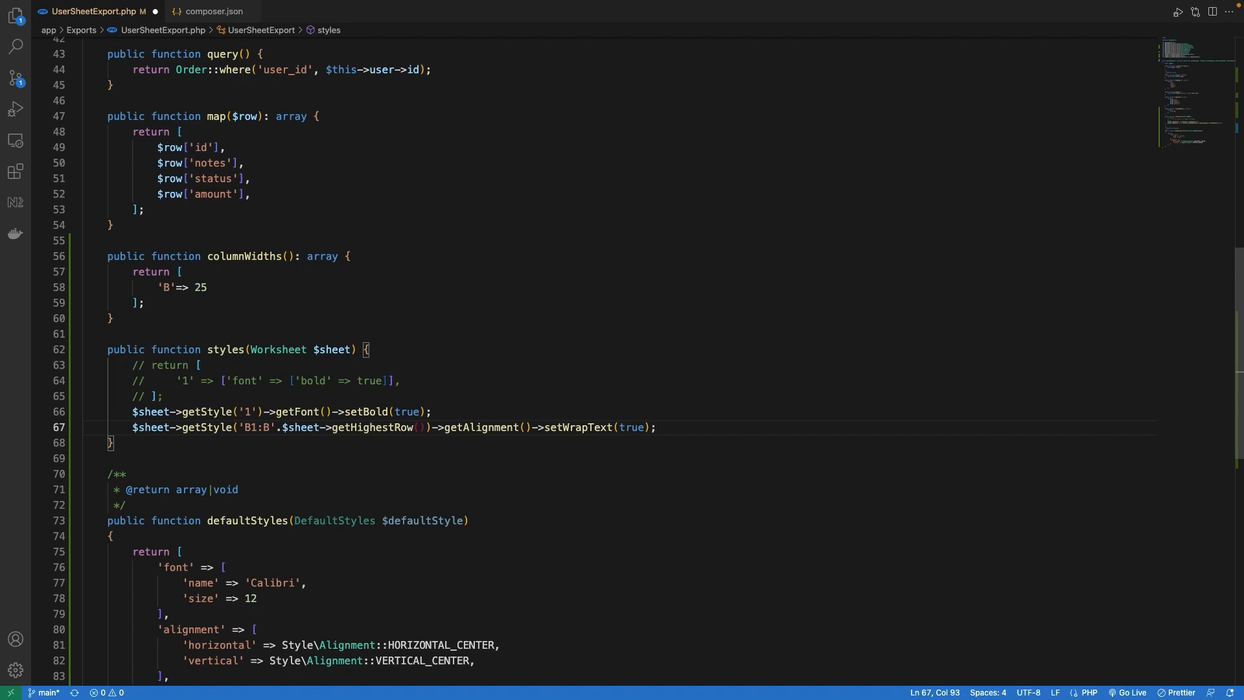
double_click(372, 427)
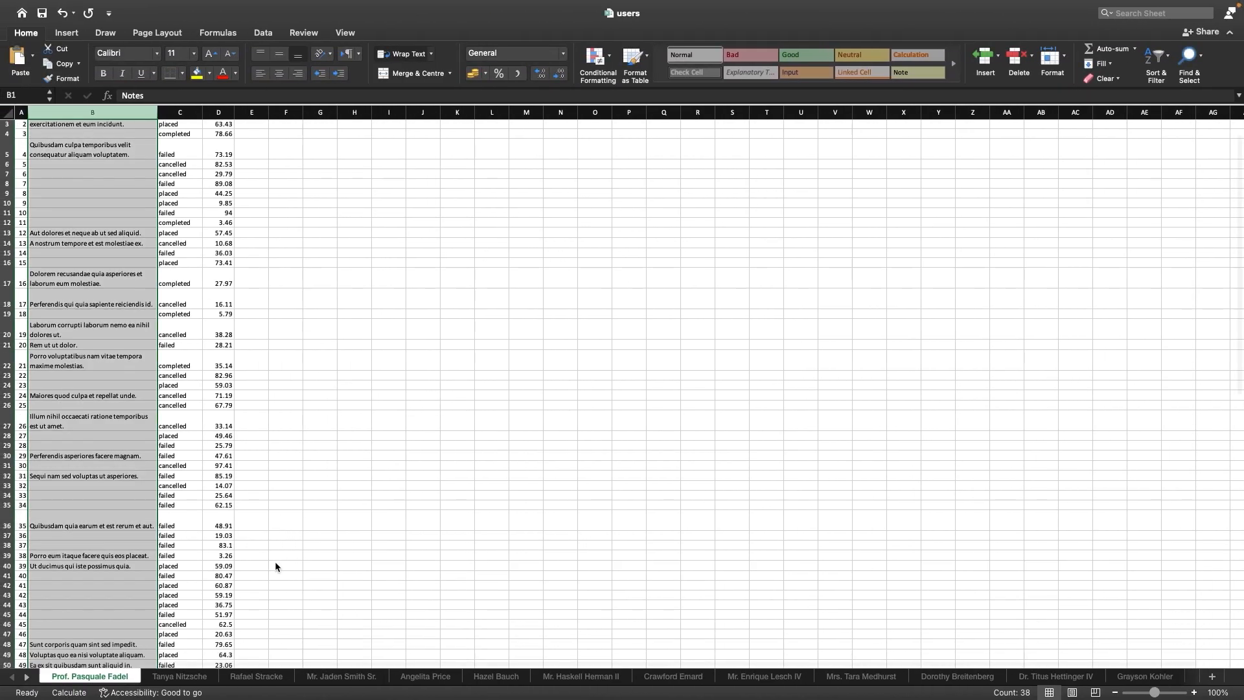
scroll("down", 3)
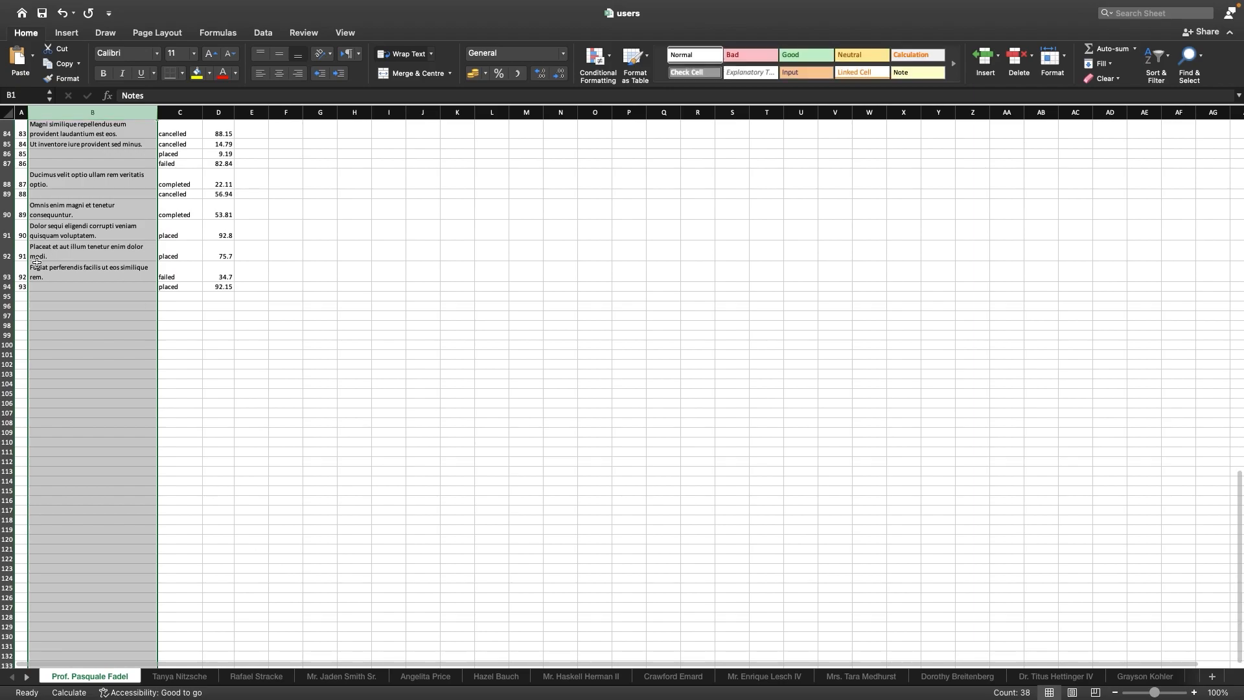
left_click(21, 286)
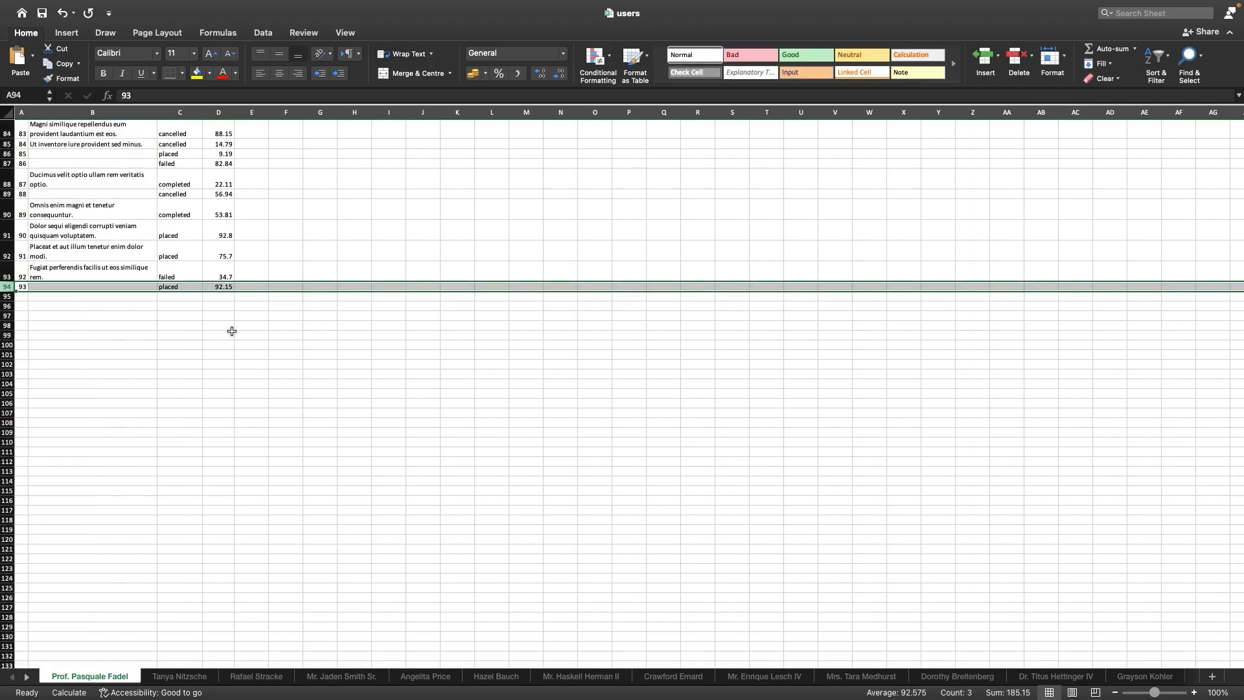